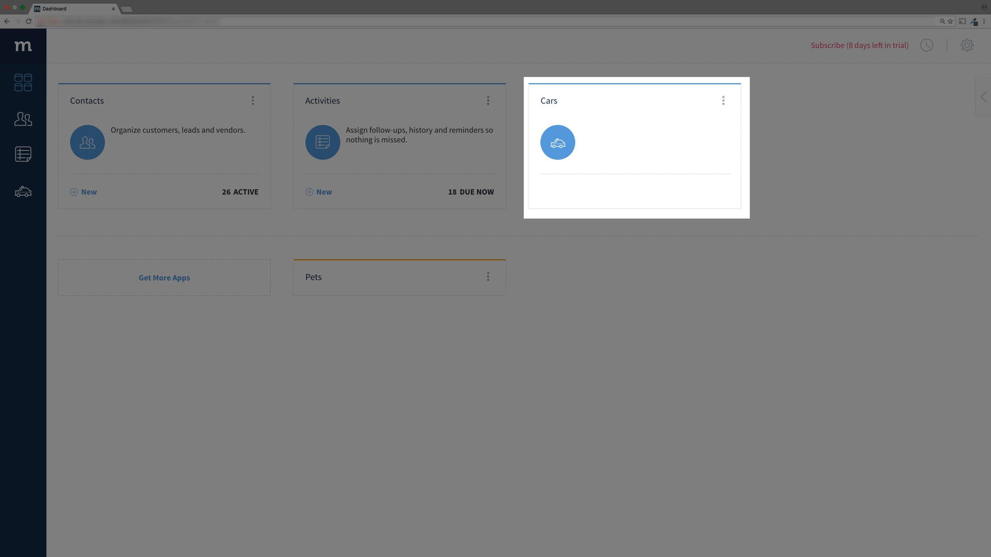
# - Open a new Car form from the Cars tile and show the settings menu
pyautogui.click(557, 141)
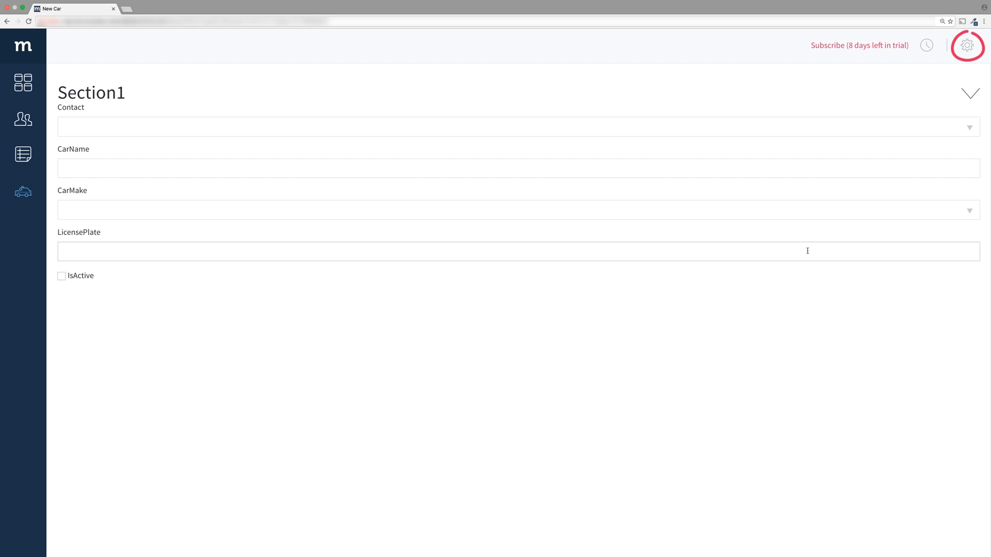
pyautogui.click(966, 45)
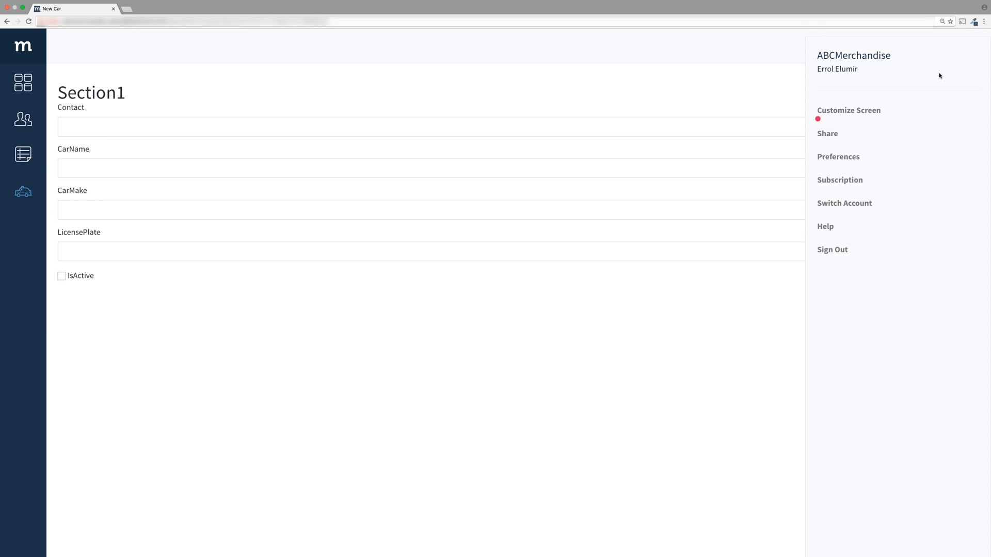
# - Enter Design Mode, rename the New Car section to secMain, and uncheck Show Header/Title bar
pyautogui.click(848, 110)
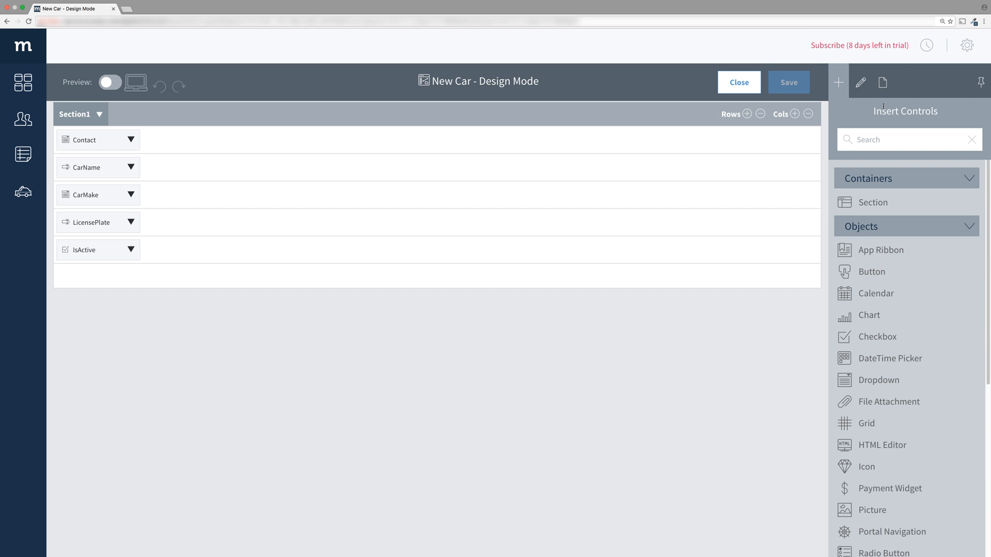
pyautogui.click(110, 82)
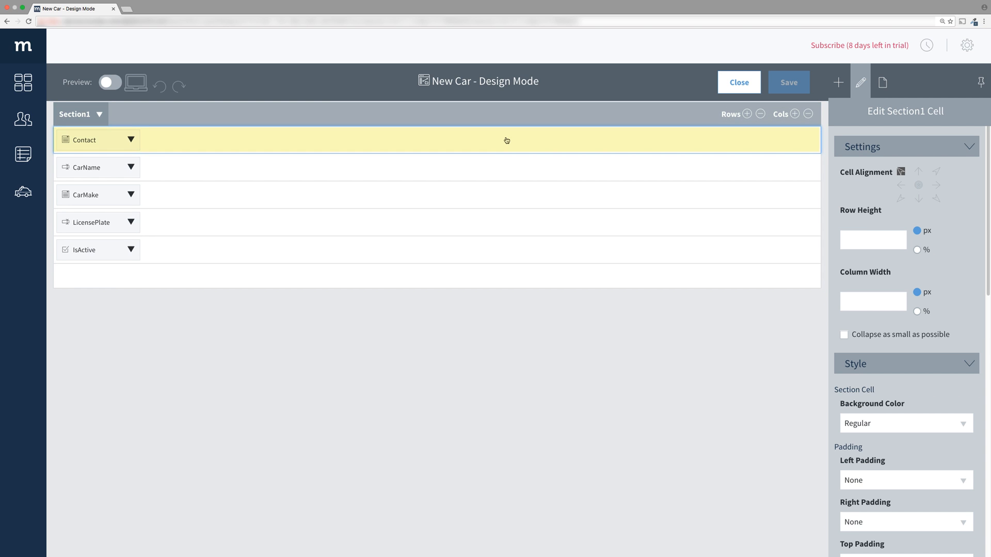
pyautogui.click(506, 140)
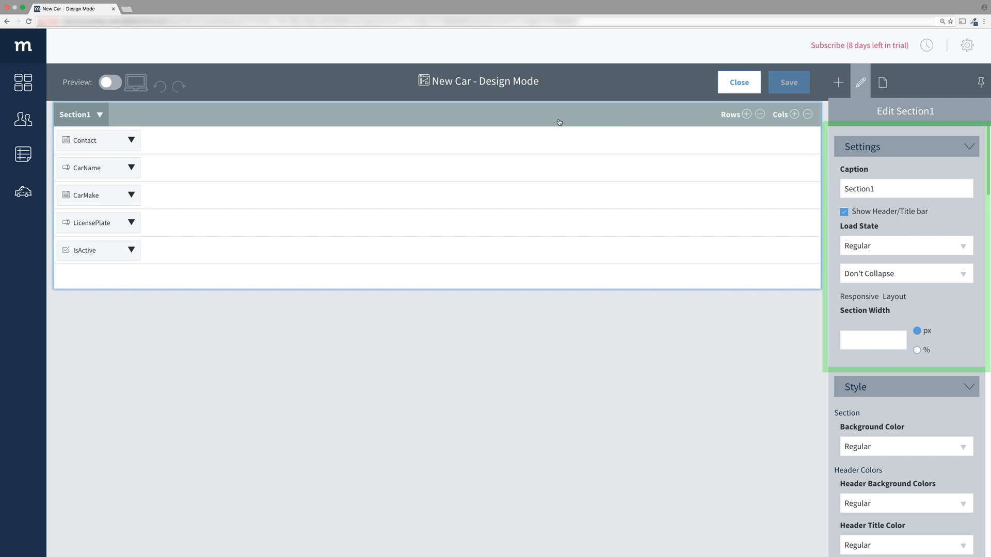
pyautogui.write('secMa')
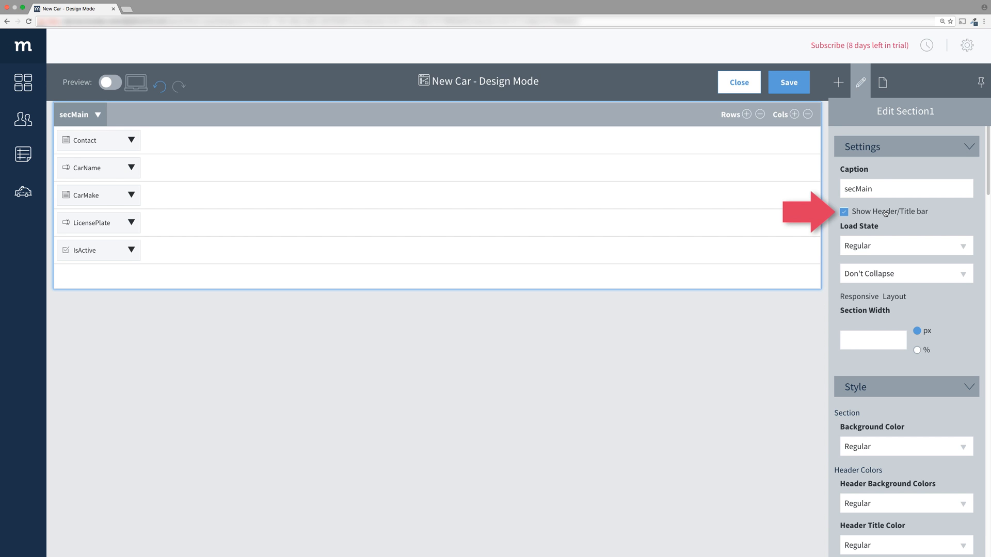
pyautogui.click(844, 211)
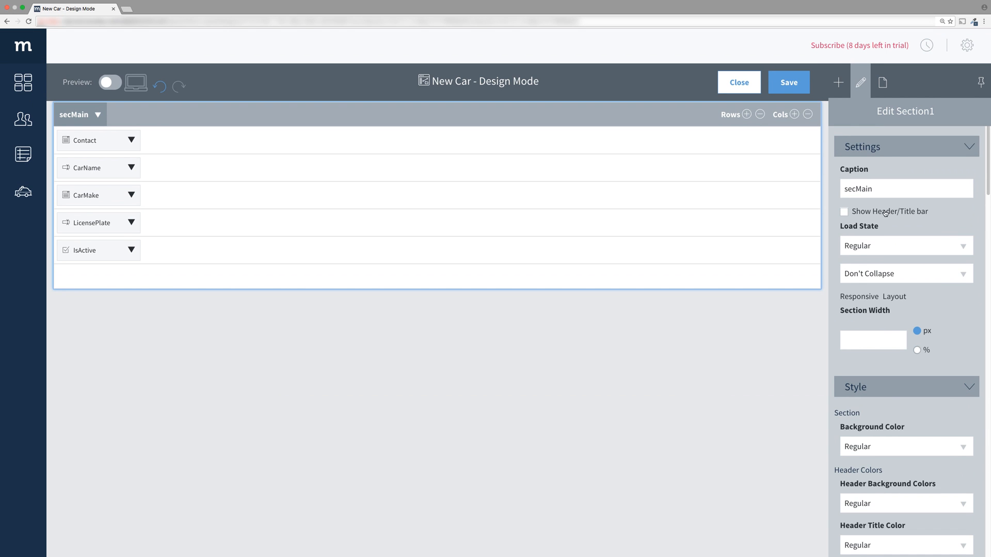
# - Set secMain's Left, Right, Top and Bottom Padding to 1x
pyautogui.scroll(-3)
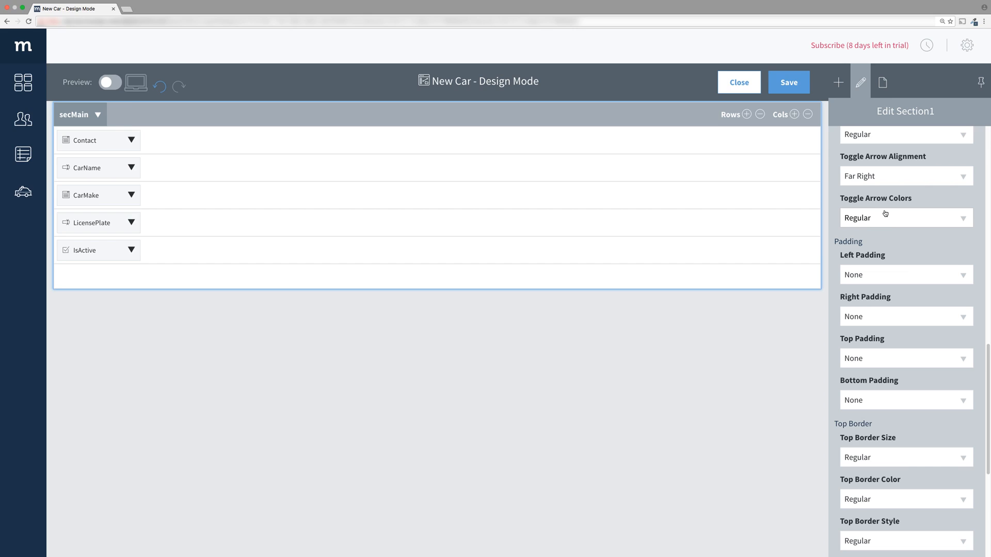
pyautogui.click(905, 274)
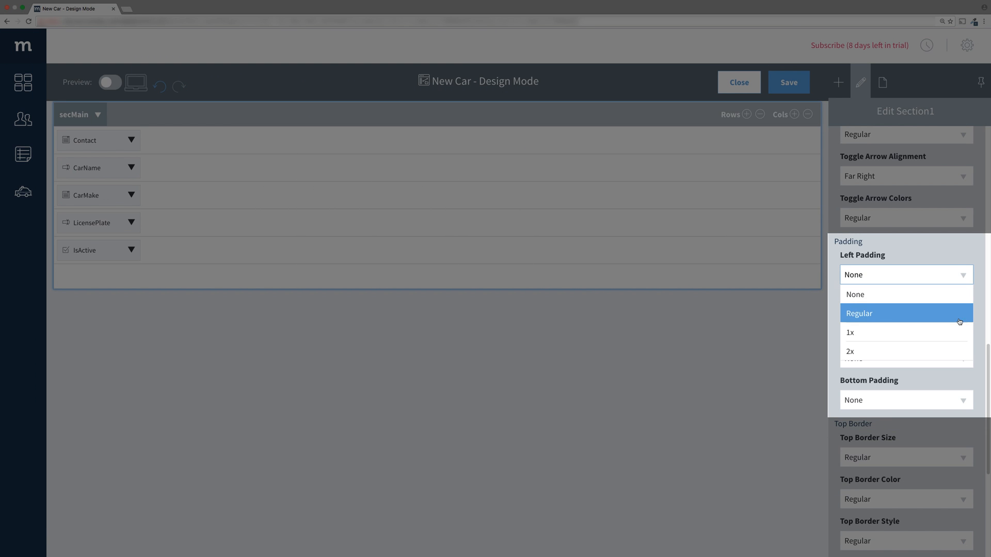
pyautogui.click(850, 332)
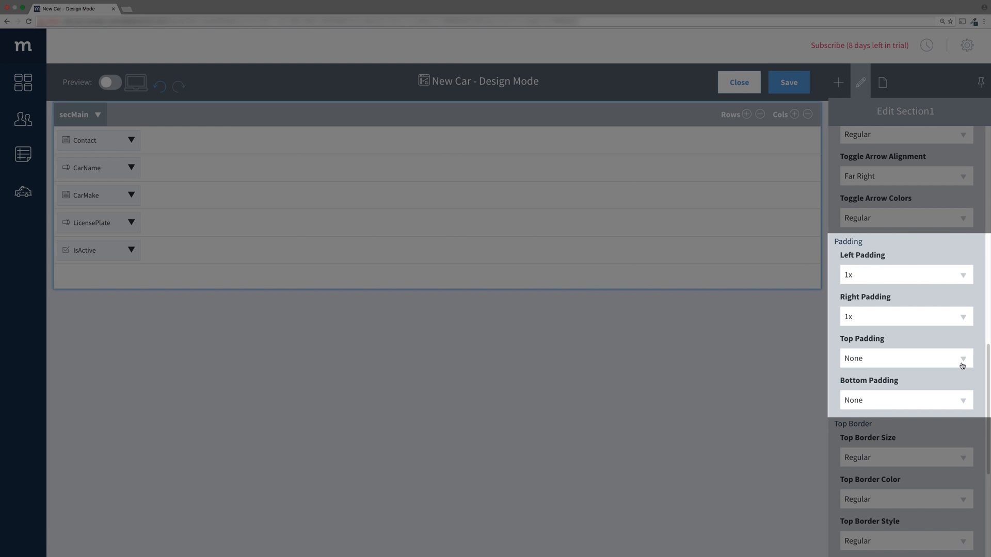
pyautogui.click(904, 400)
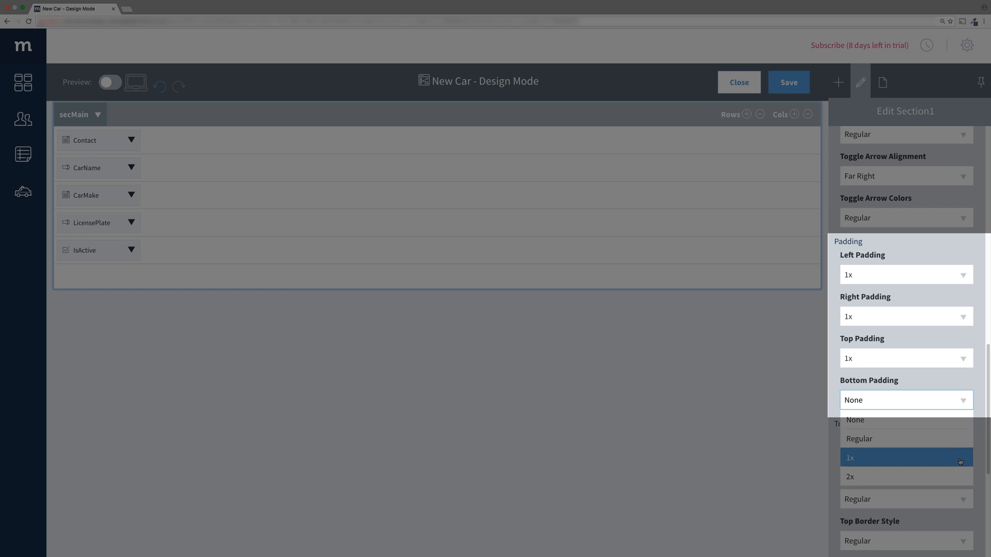
pyautogui.click(851, 458)
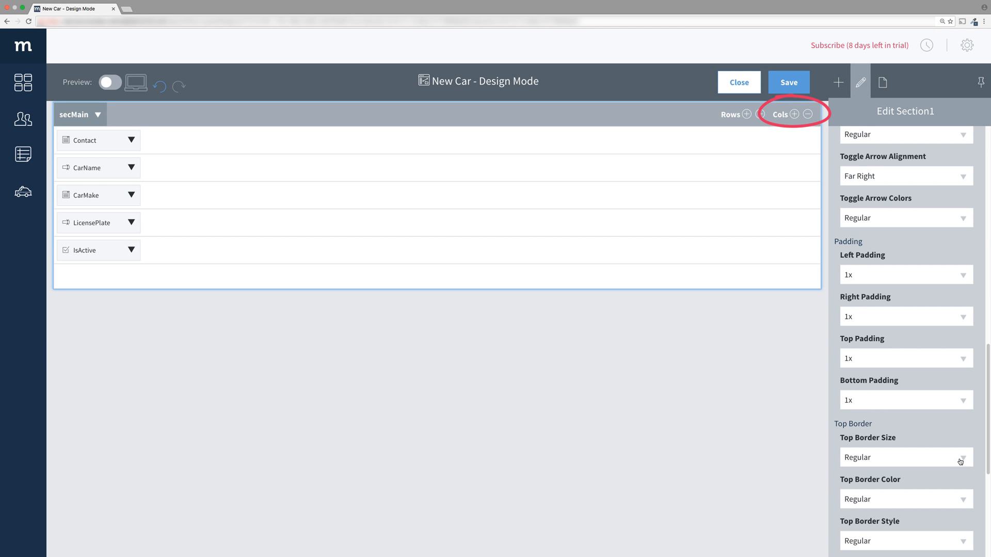
# - Expand secMain to four columns and set the first column to 25% width
pyautogui.click(795, 114)
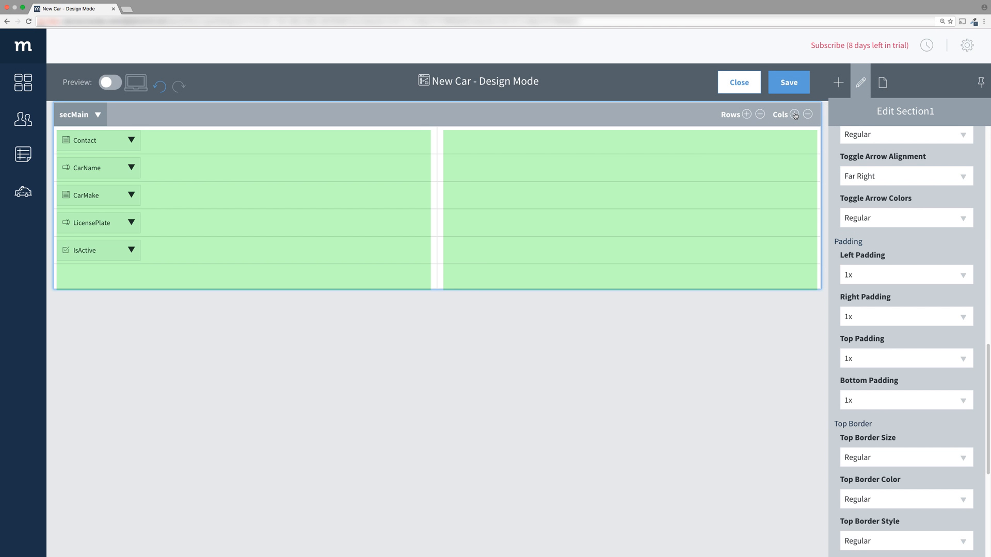
pyautogui.click(796, 115)
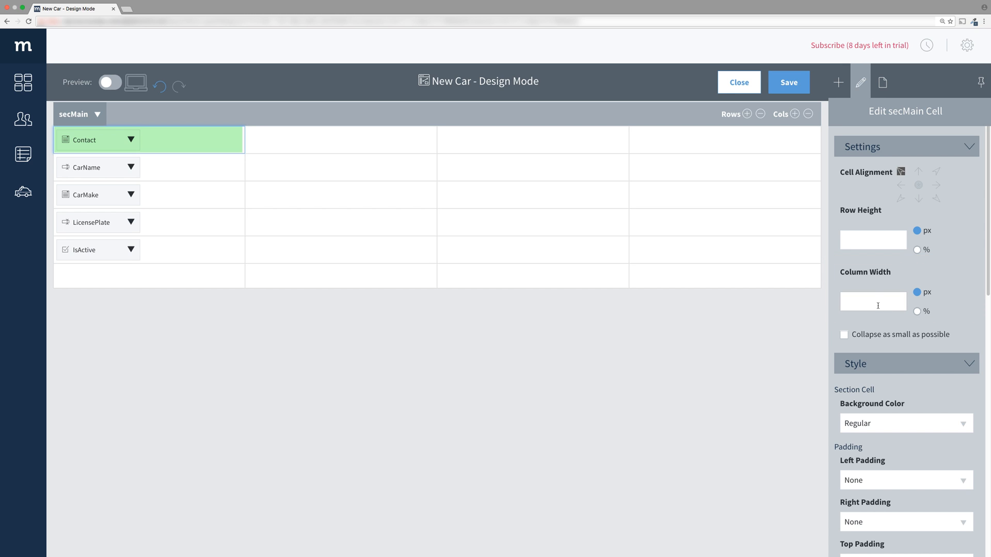
pyautogui.click(917, 311)
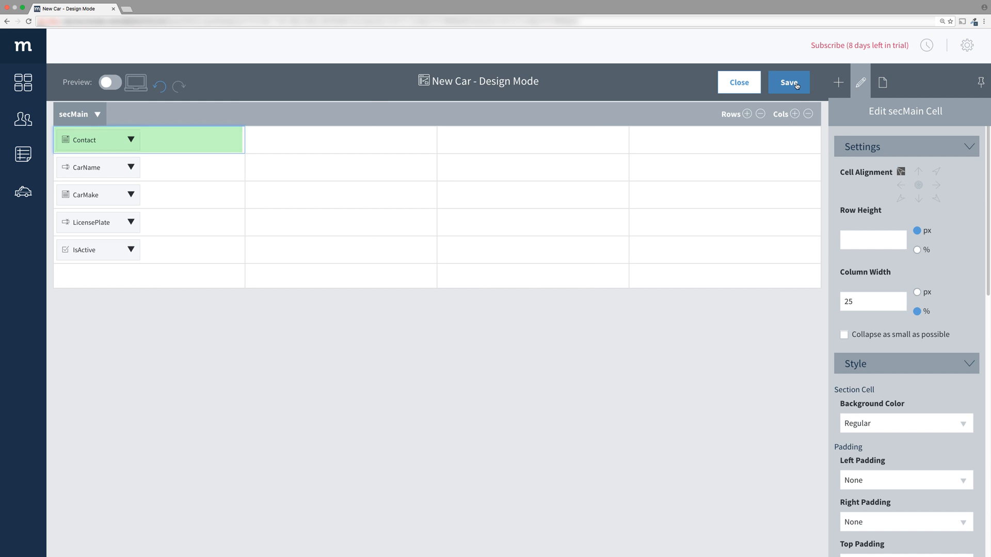
# - Save the screen layout and check the four-column design in preview
pyautogui.click(788, 82)
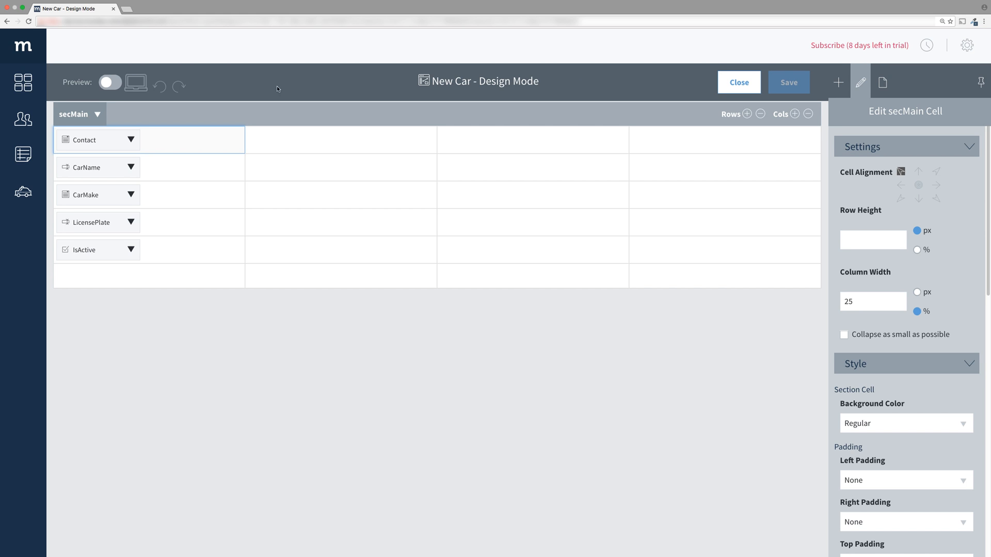
pyautogui.click(109, 82)
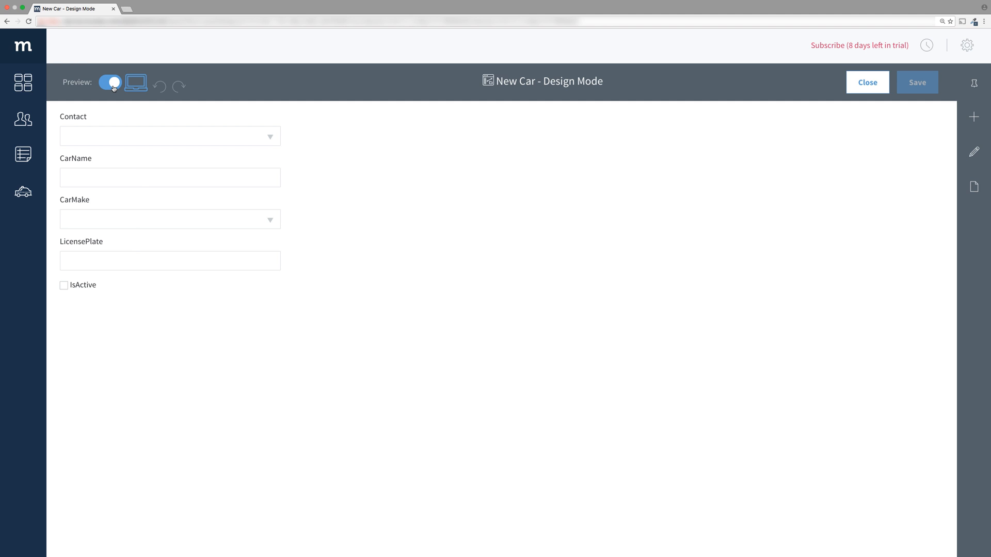
pyautogui.click(110, 82)
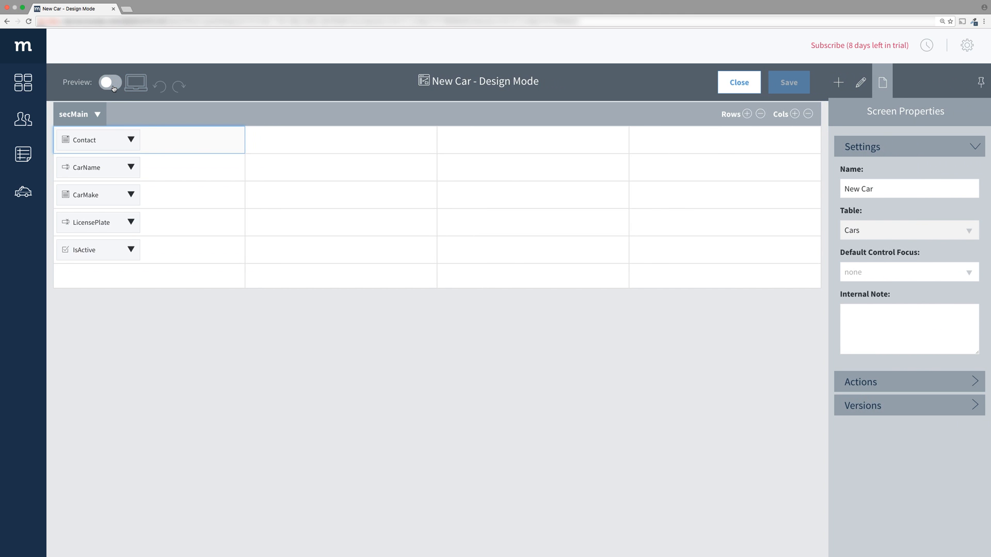
pyautogui.moveTo(115, 123)
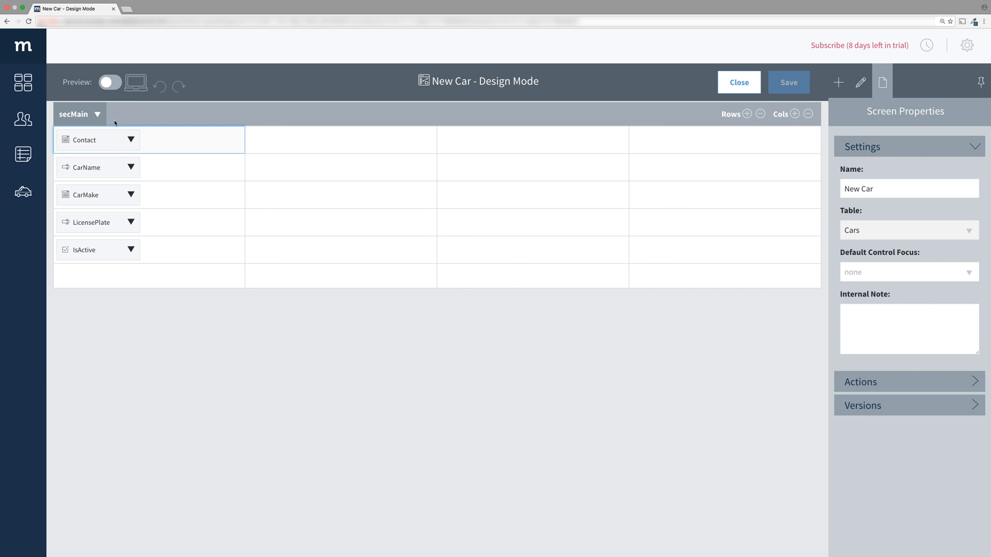
# - Hide the Contact caption, set placeholder 'Select a driver...', and check it in preview
pyautogui.click(95, 140)
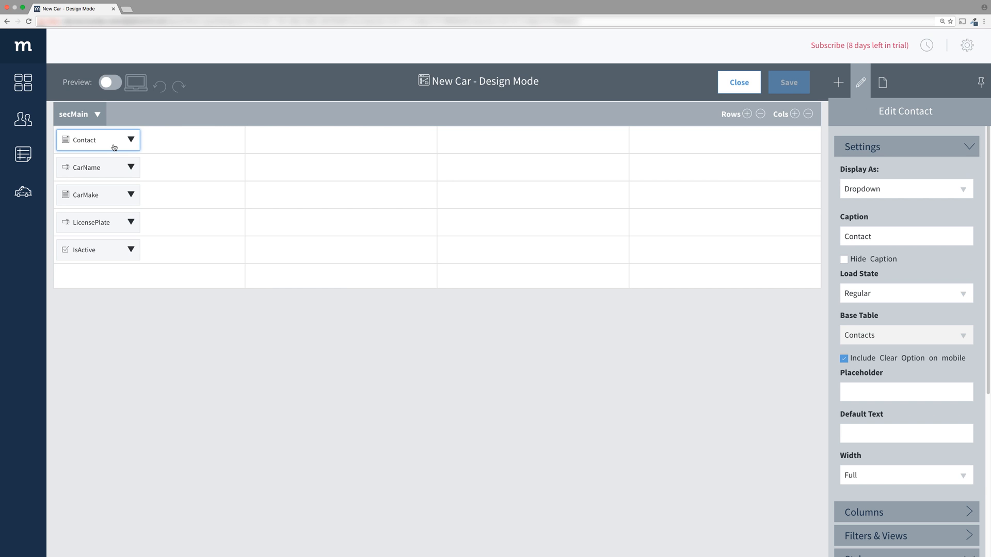
pyautogui.moveTo(360, 190)
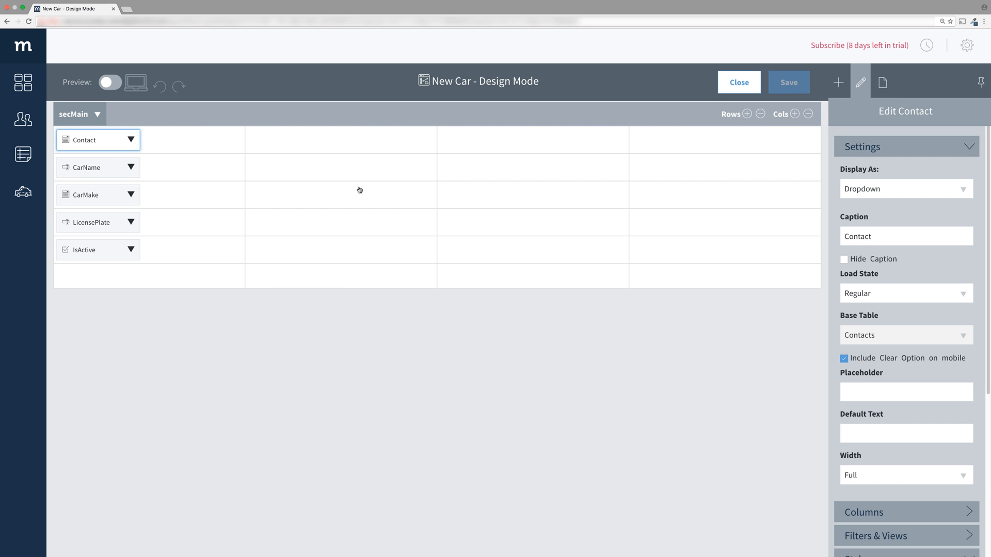
pyautogui.click(844, 259)
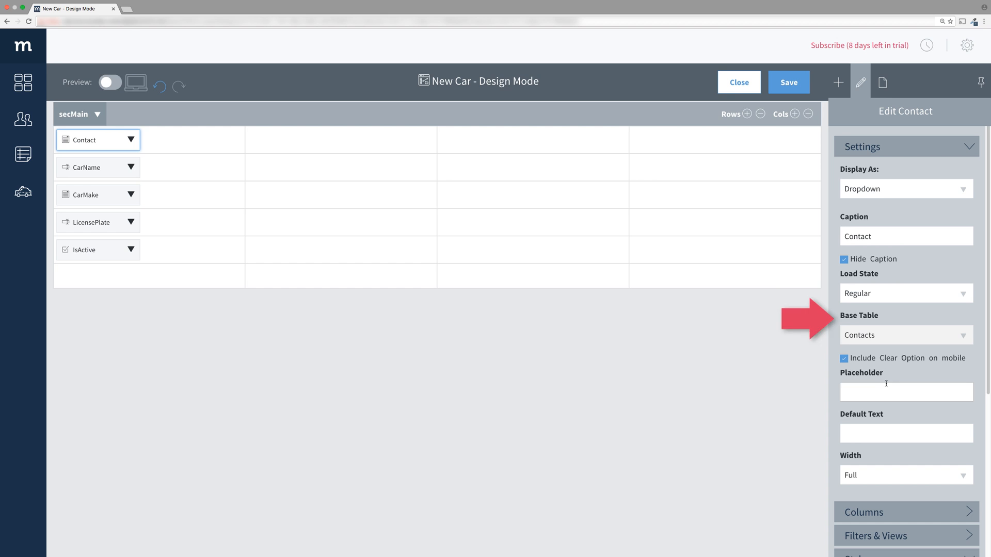
pyautogui.write('Select a driver...')
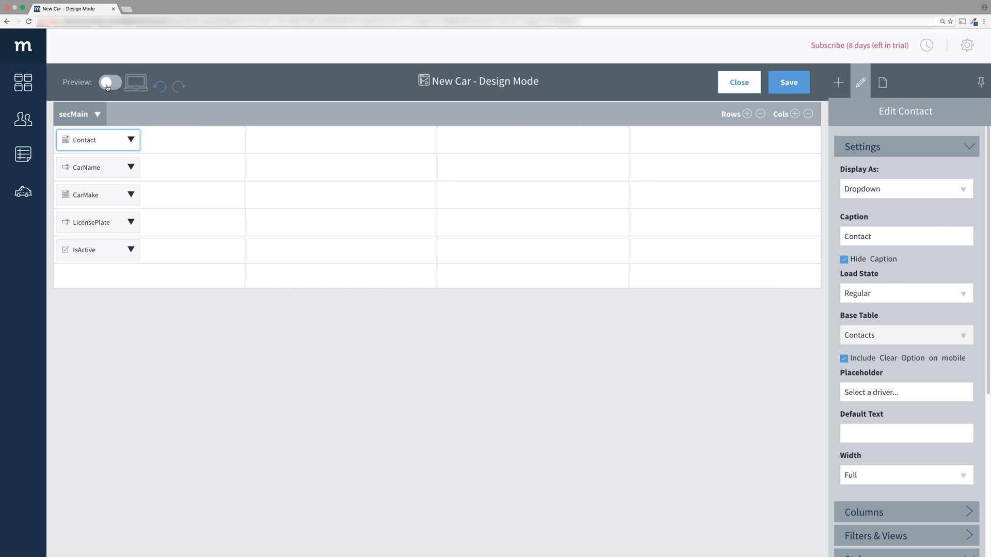
pyautogui.click(110, 82)
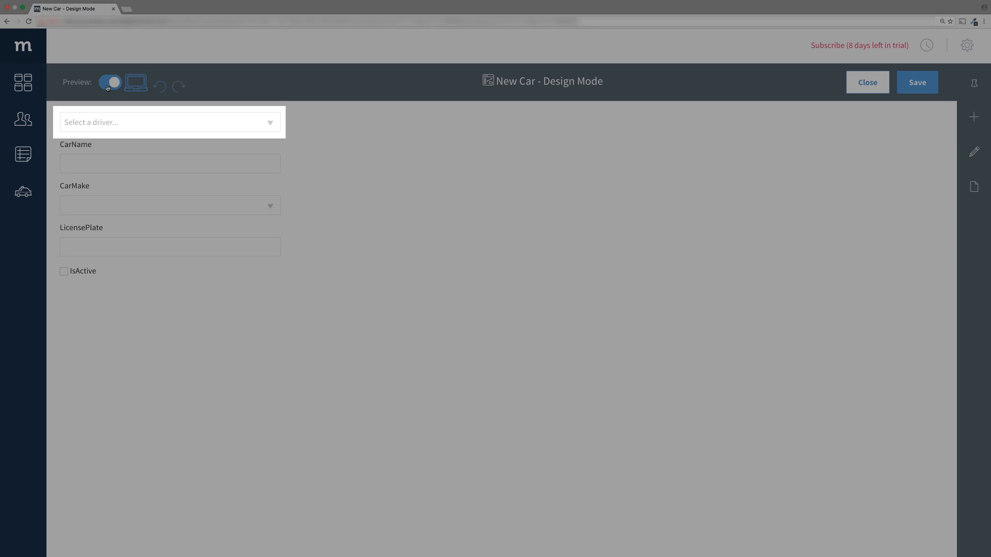
pyautogui.click(110, 83)
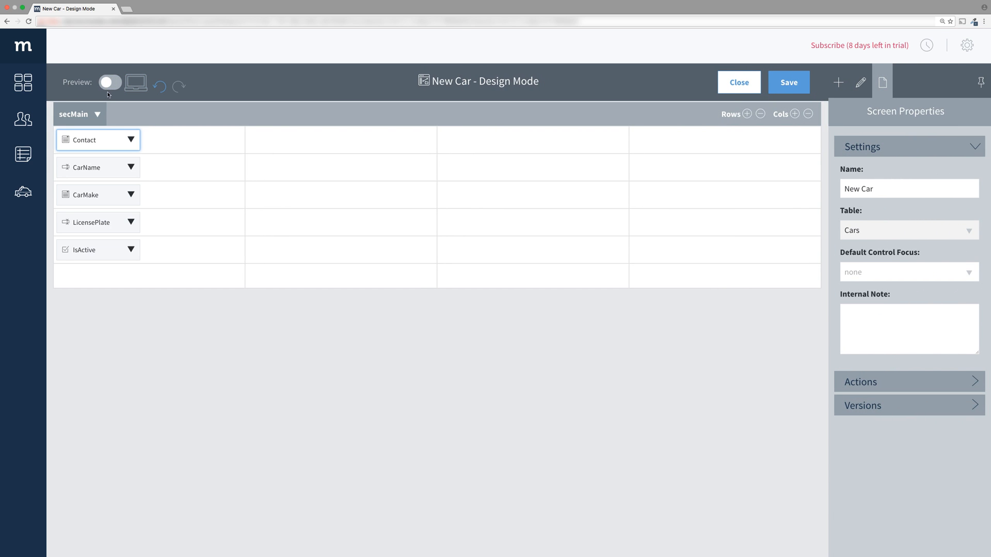
# - Hide captions and set placeholders 'Car name', 'Select make...', 'License plate' on the three fields
pyautogui.click(98, 167)
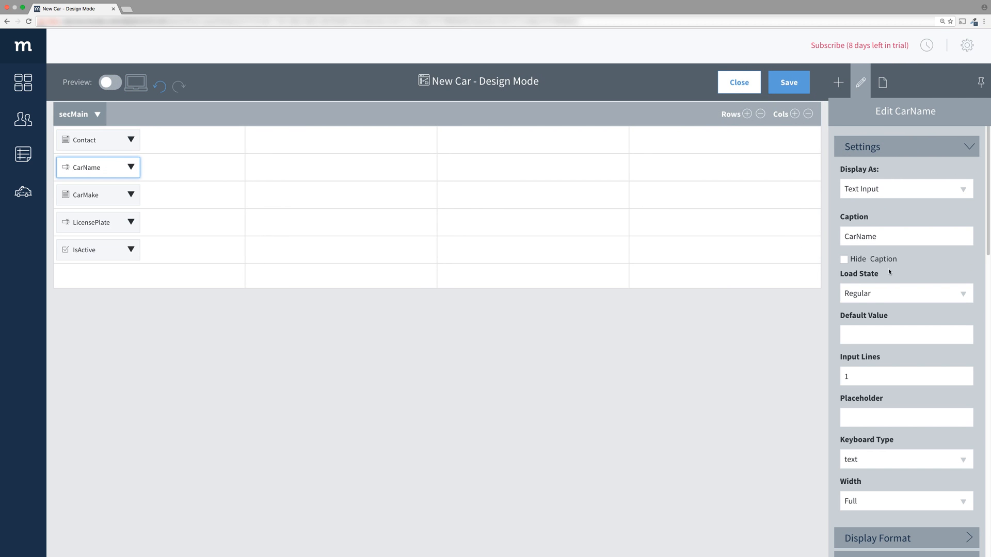
pyautogui.write('Car name')
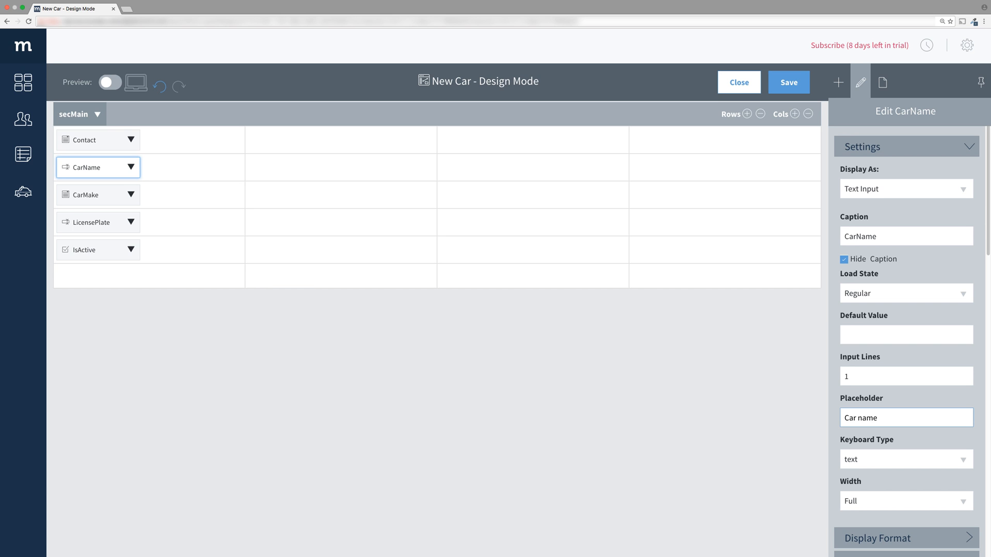
pyautogui.click(89, 194)
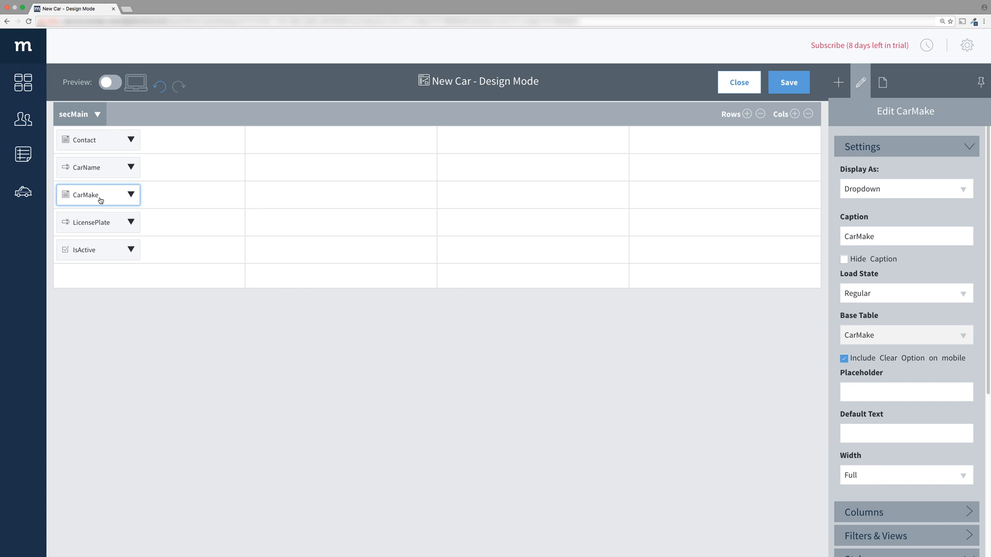
pyautogui.click(844, 259)
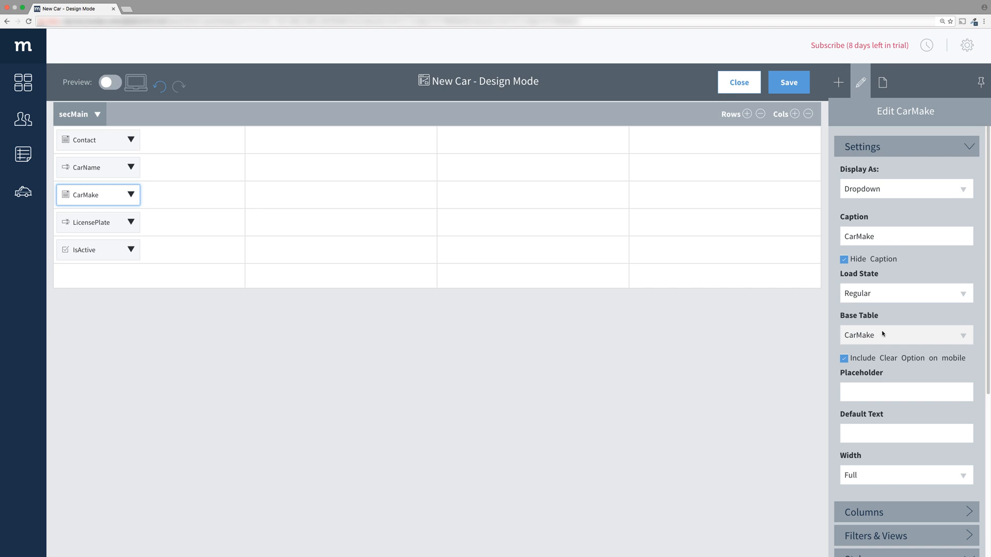
pyautogui.write('Select make...')
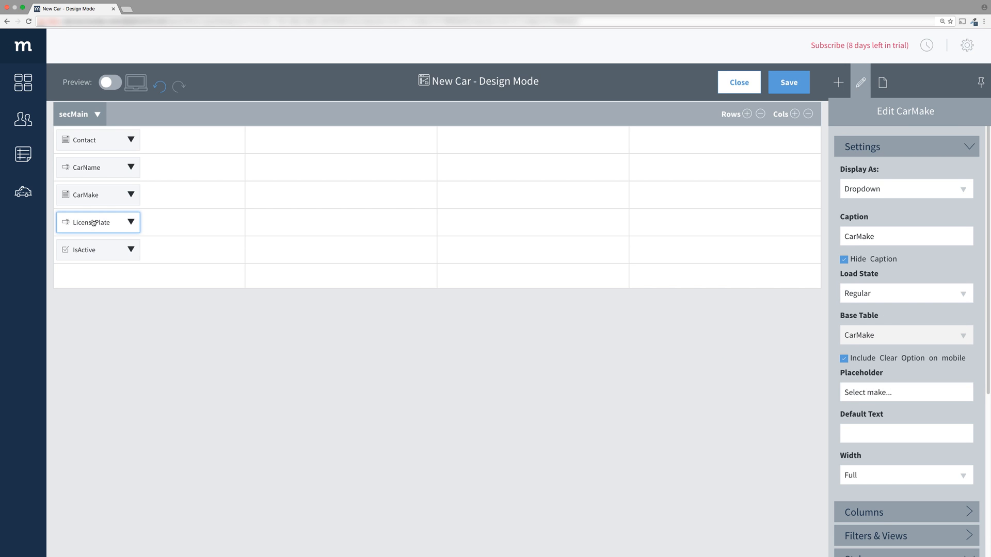
pyautogui.click(93, 222)
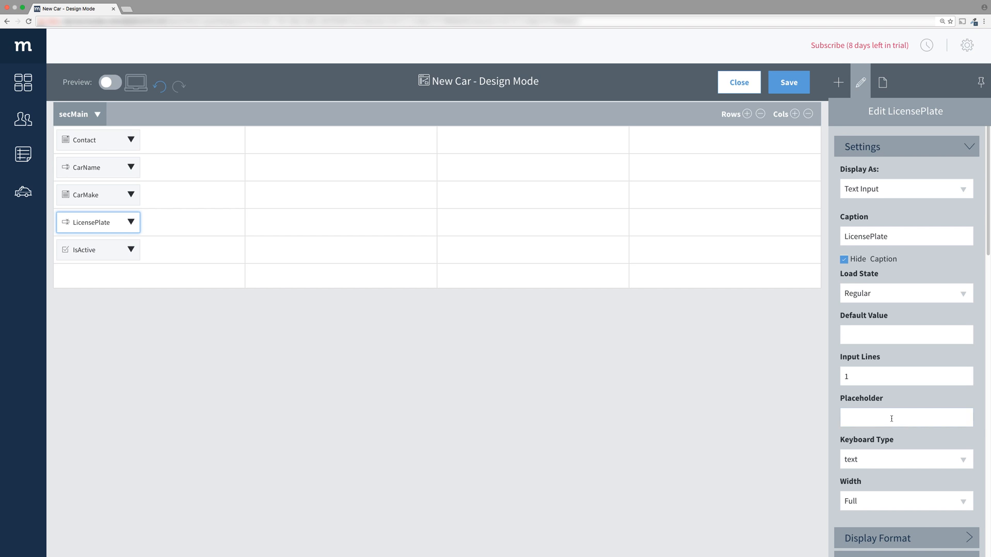
pyautogui.write('License plate')
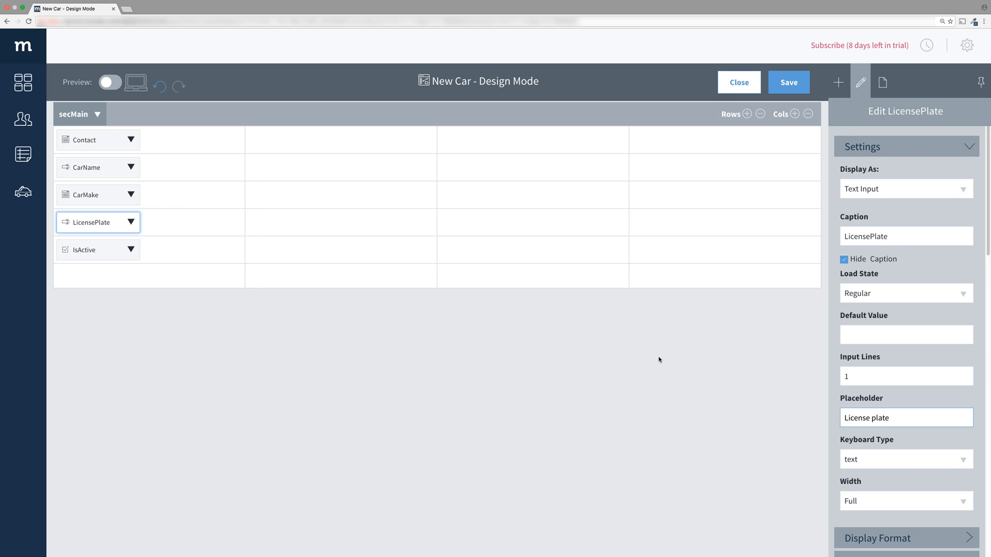
pyautogui.click(906, 417)
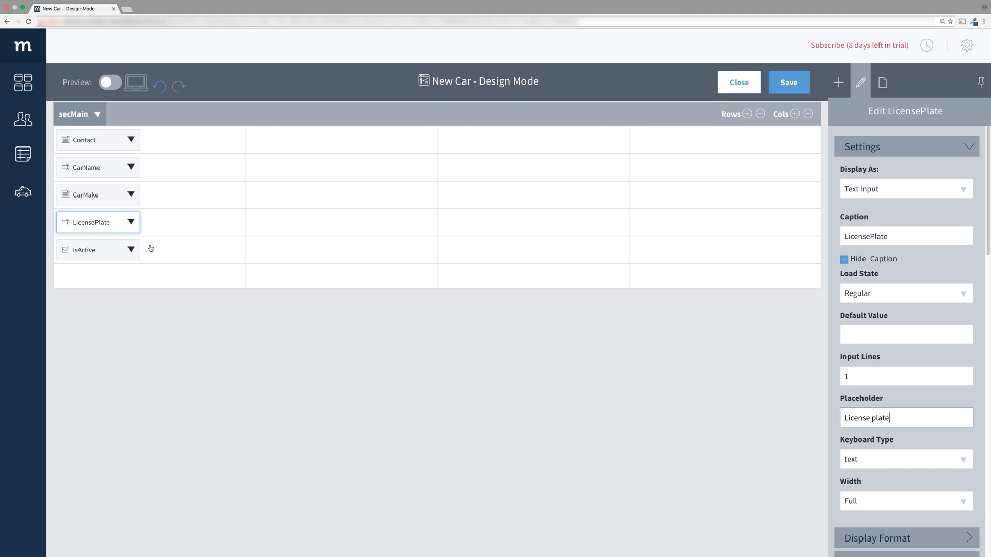
# - Change the IsActive caption to 'Active?' and confirm the restyled screen in preview
pyautogui.click(88, 250)
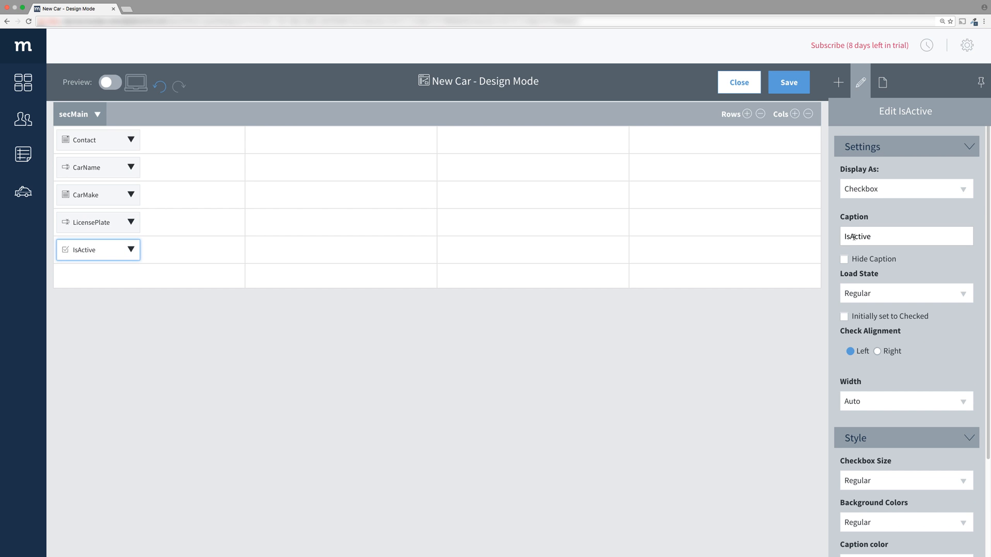
pyautogui.write('Active?')
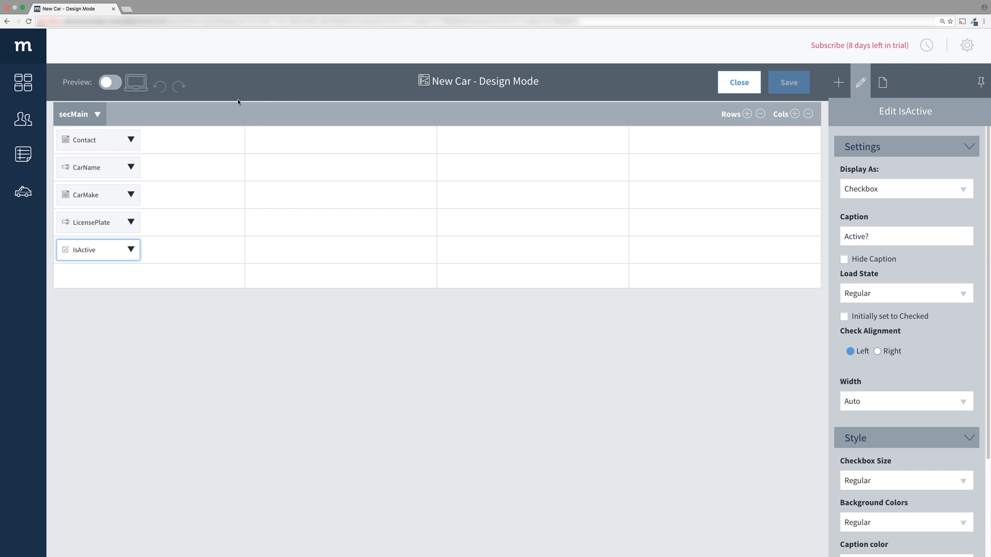
pyautogui.click(110, 82)
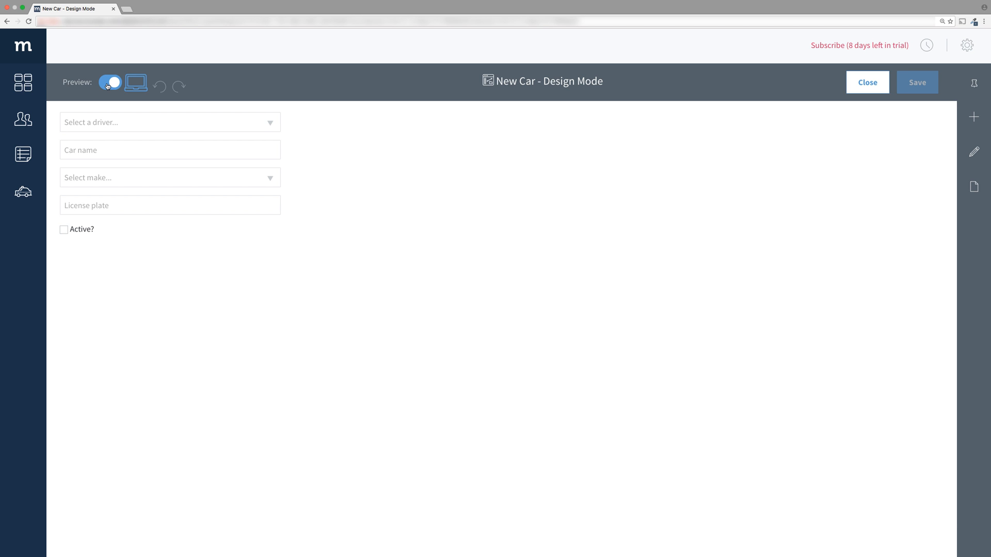
pyautogui.click(109, 82)
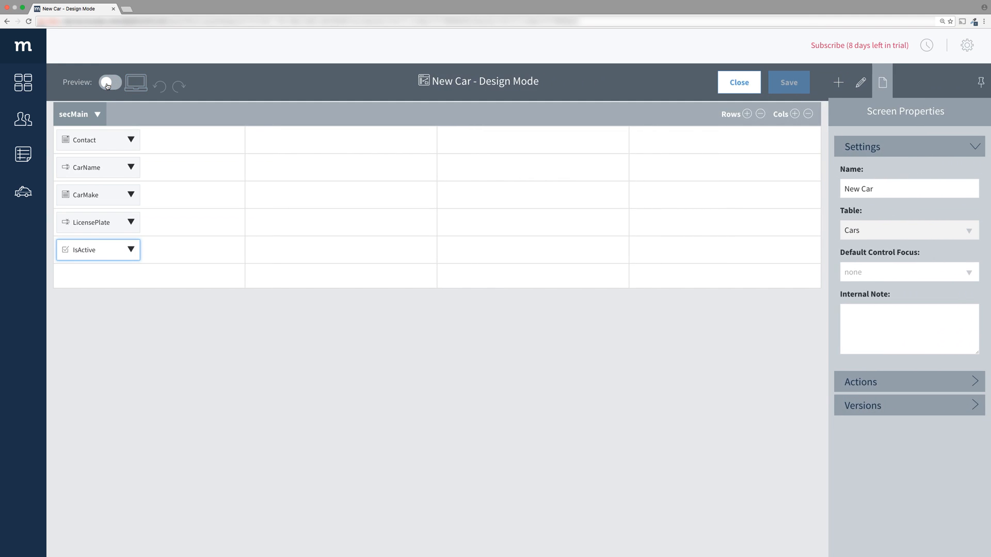